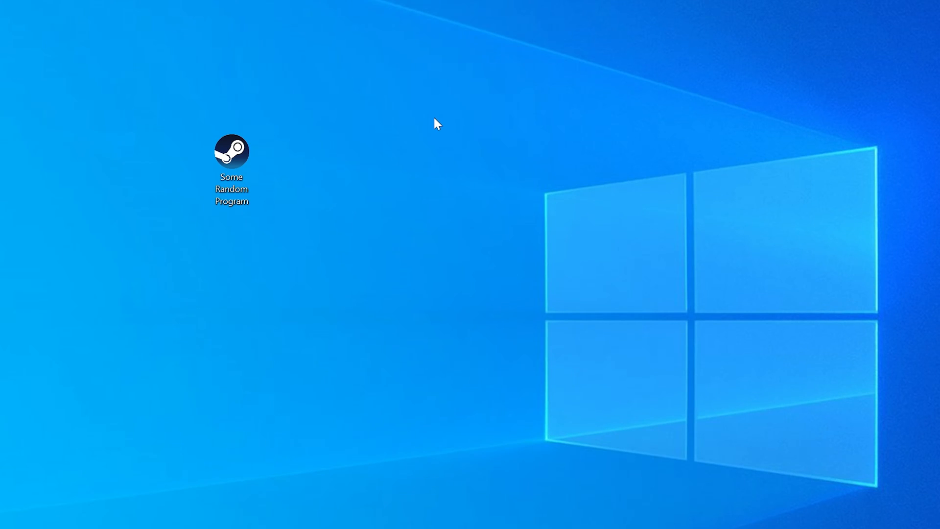
- Reproduce the msvcr110.dll missing error and check the system's bitness in System information
double_click(231, 151)
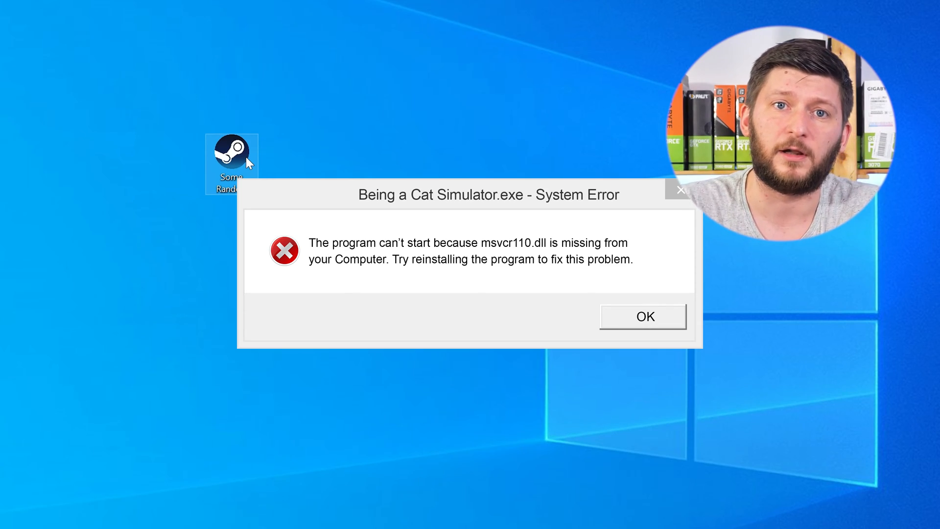
left_click(642, 316)
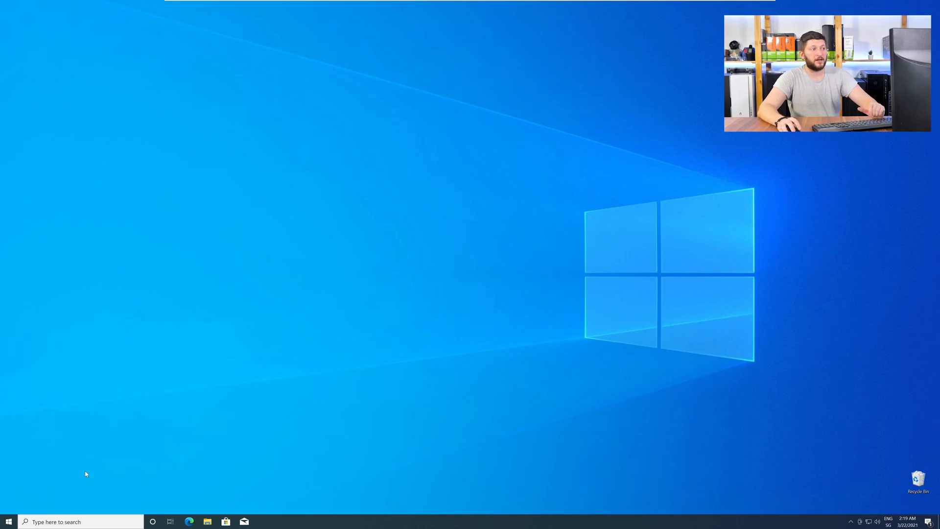
right_click(9, 521)
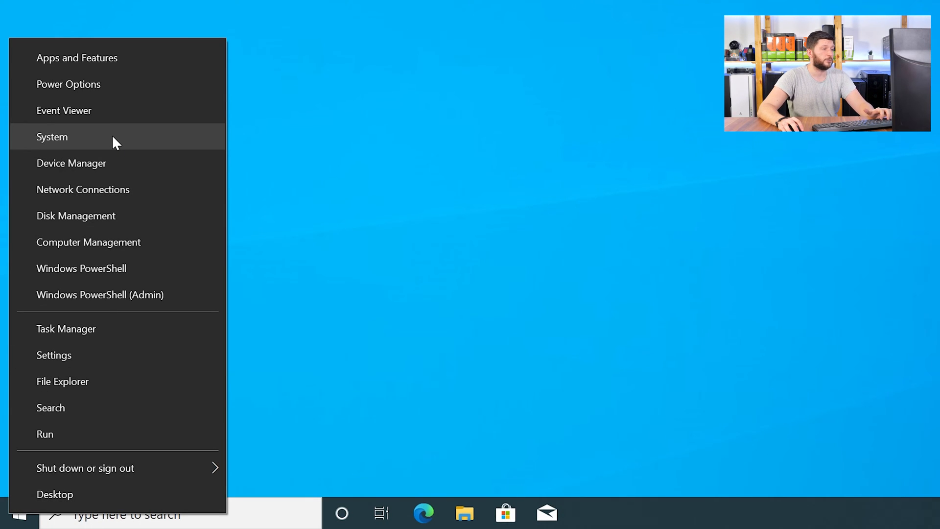
left_click(52, 137)
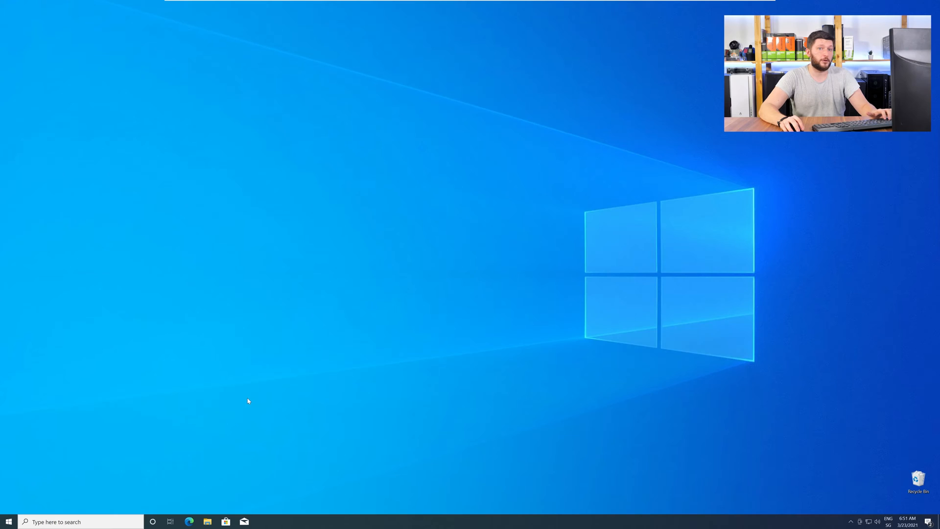
- Download the 32-bit and 64-bit msvcr110.dll archives from the STS Tutorial page and view their contents
left_click(189, 521)
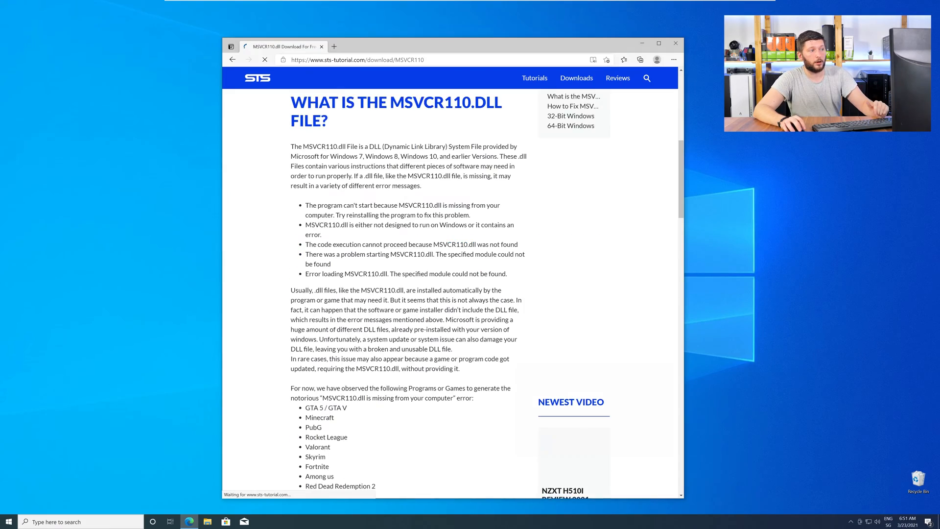
scroll("down", 3)
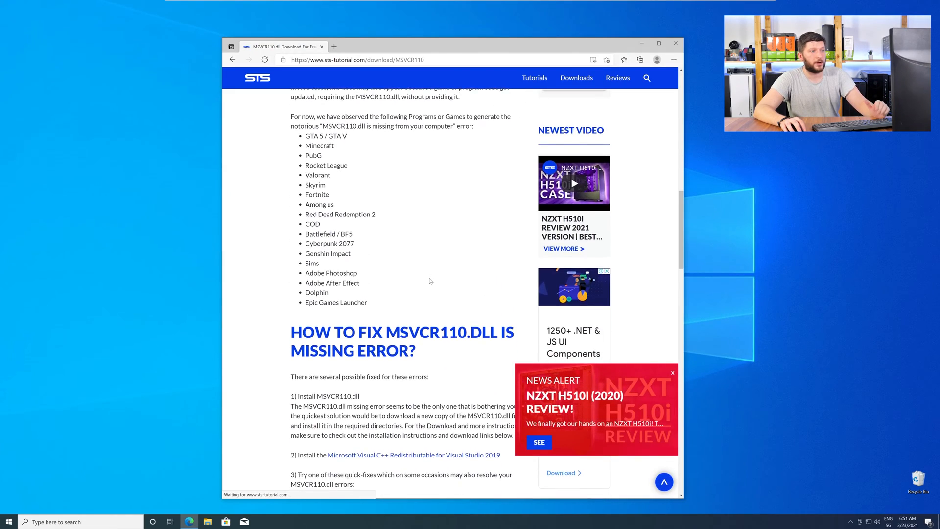
scroll("down", 3)
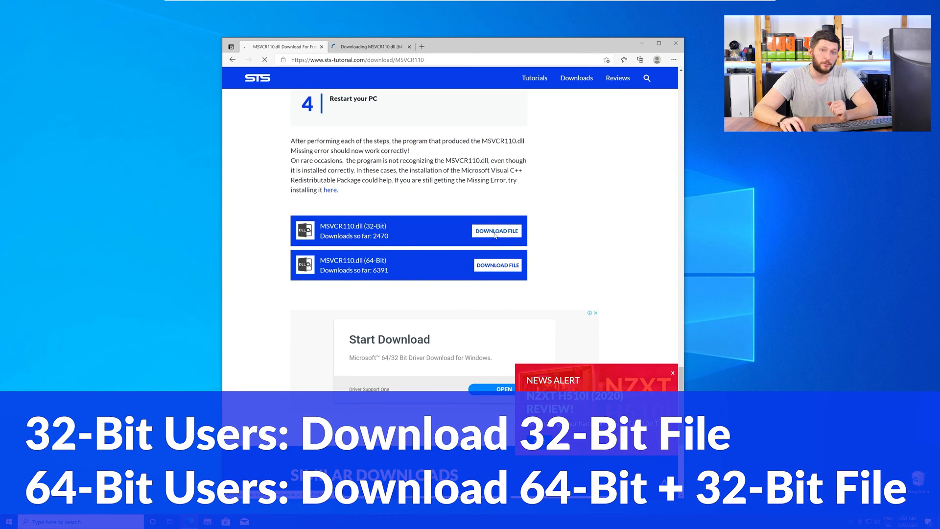
left_click(496, 231)
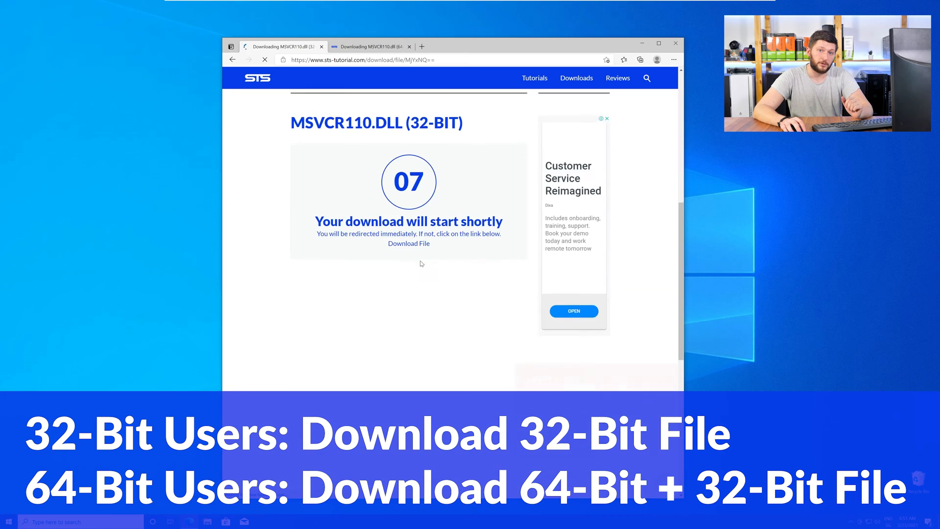
left_click(372, 46)
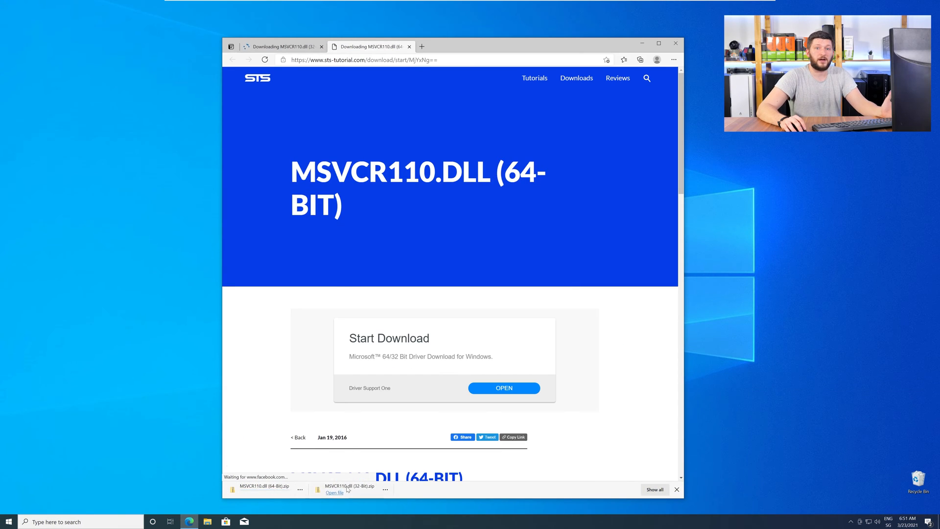
left_click(334, 493)
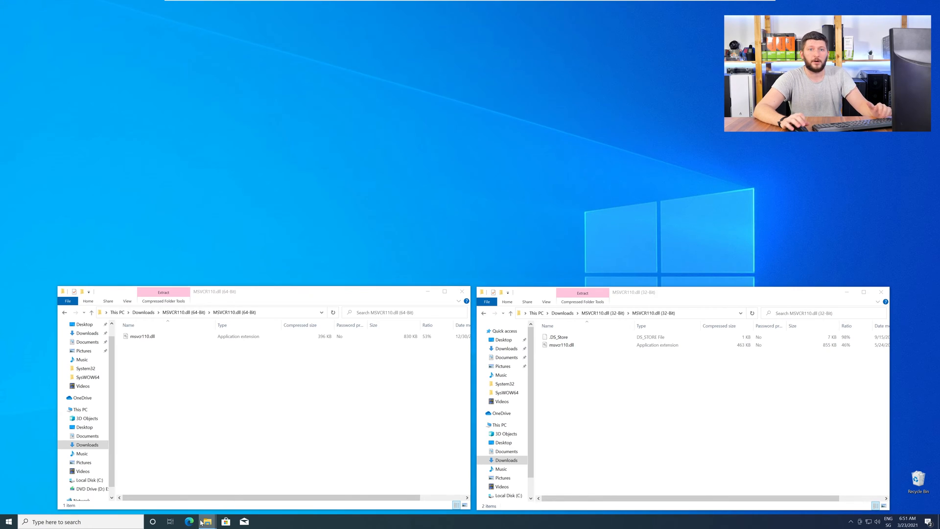
- Copy the 64-bit DLL into C:\Windows\System32 and the 32-bit DLL into SysWOW64, then close the archive windows
left_click(207, 521)
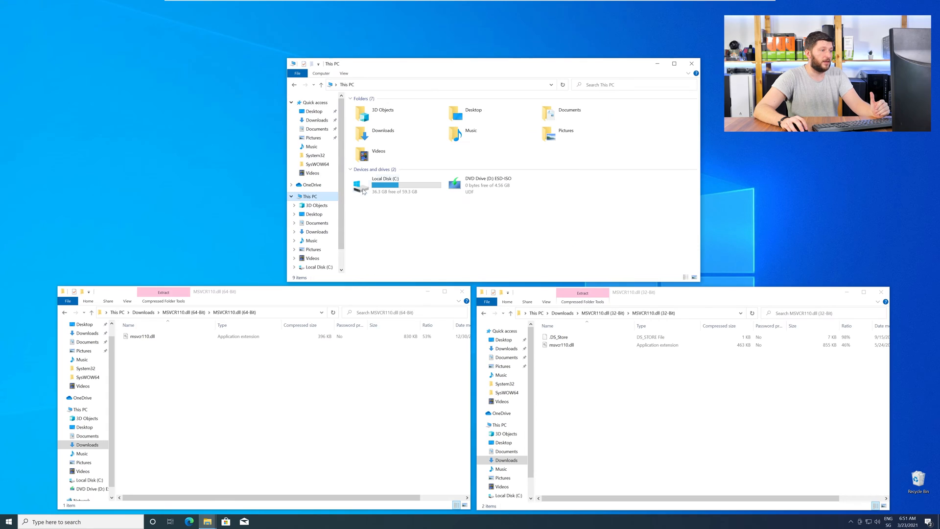
double_click(393, 185)
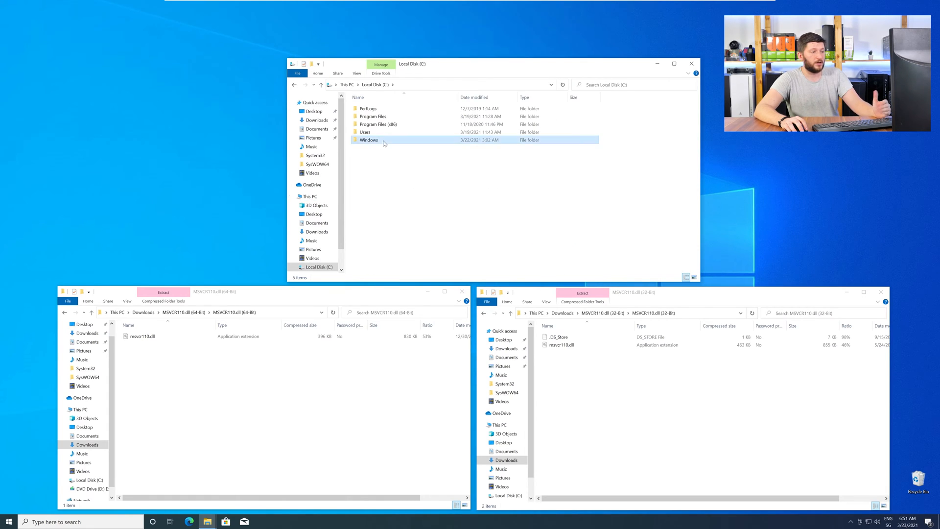
double_click(369, 140)
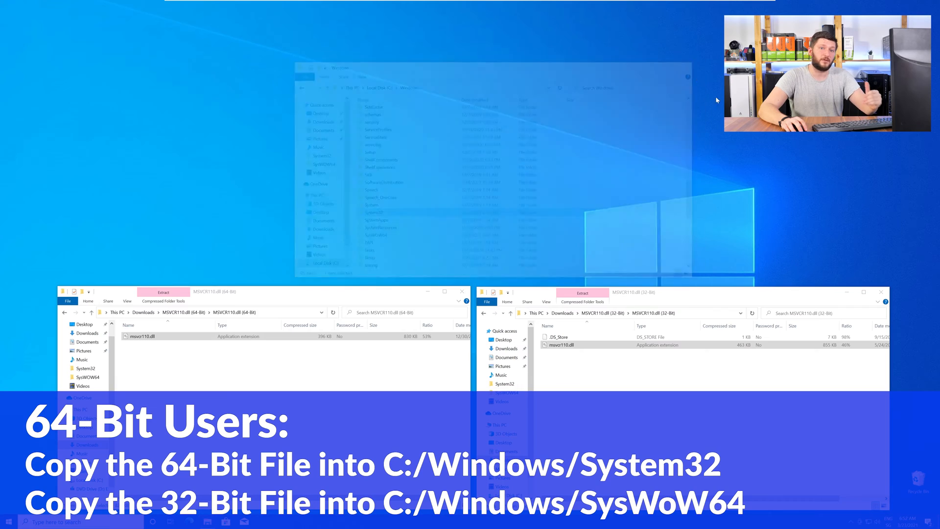
left_click(444, 292)
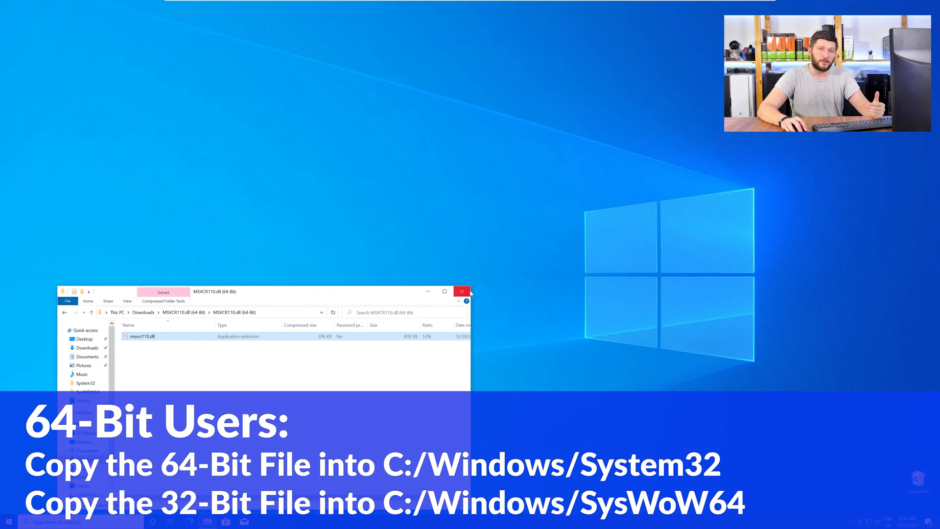
left_click(461, 292)
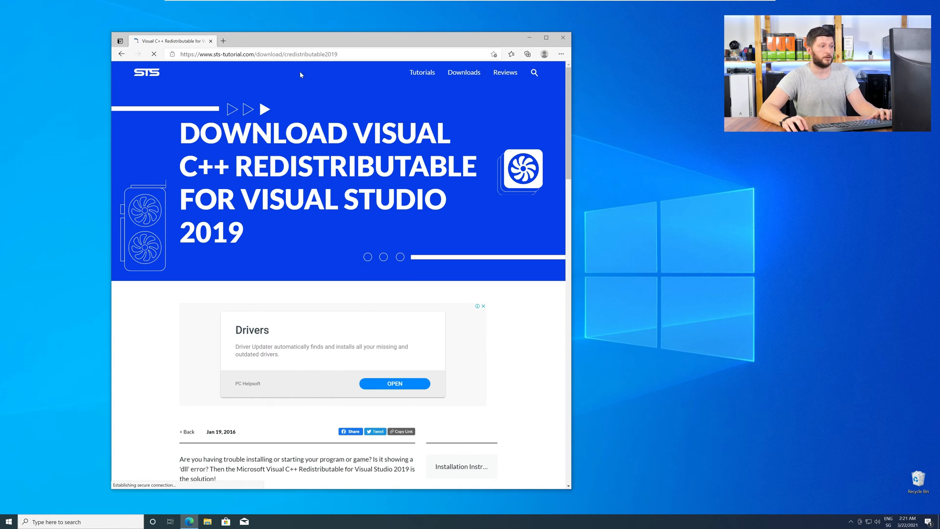
- Download vc_redist.x64.exe from the STS Tutorial page and launch the Redistributable installer
scroll("down", 3)
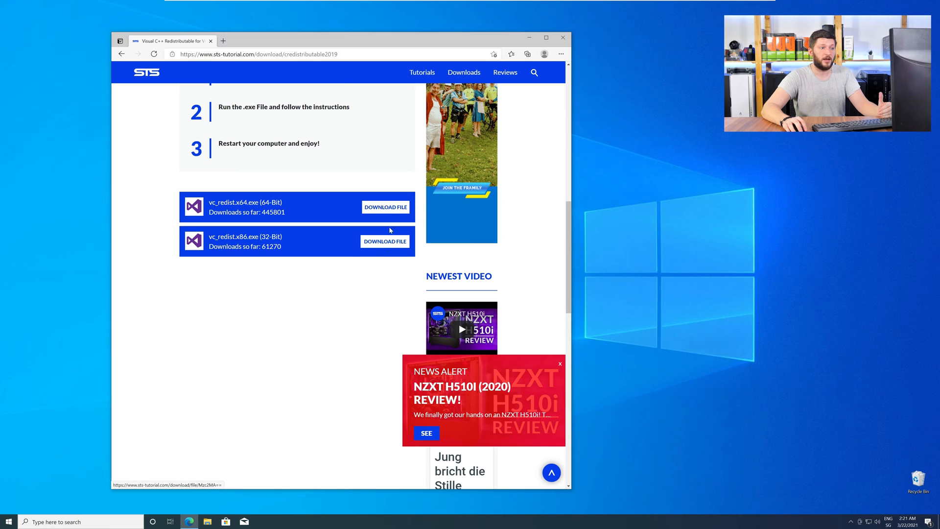
left_click(384, 207)
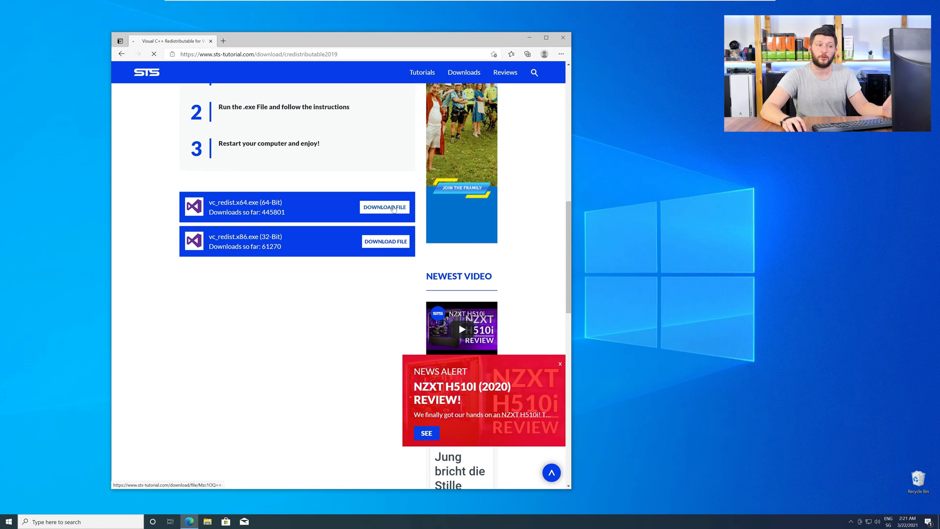
left_click(384, 206)
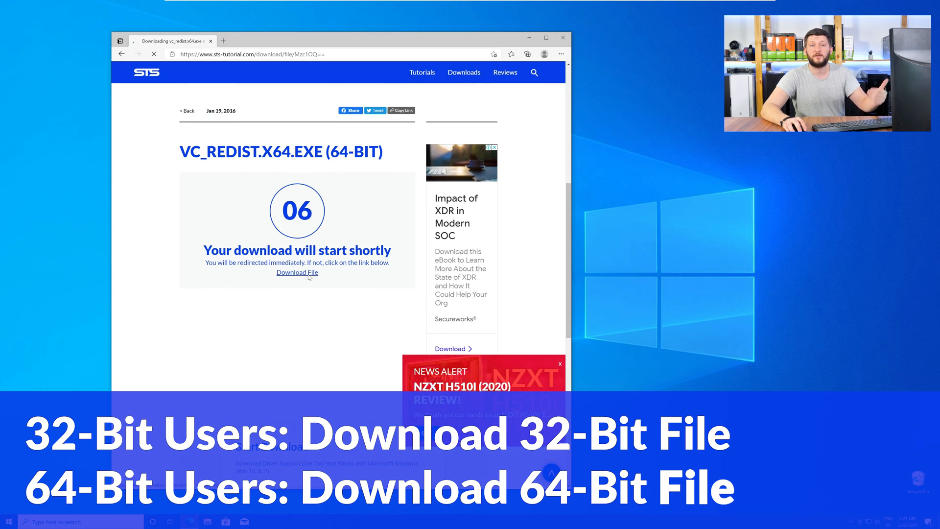
left_click(297, 272)
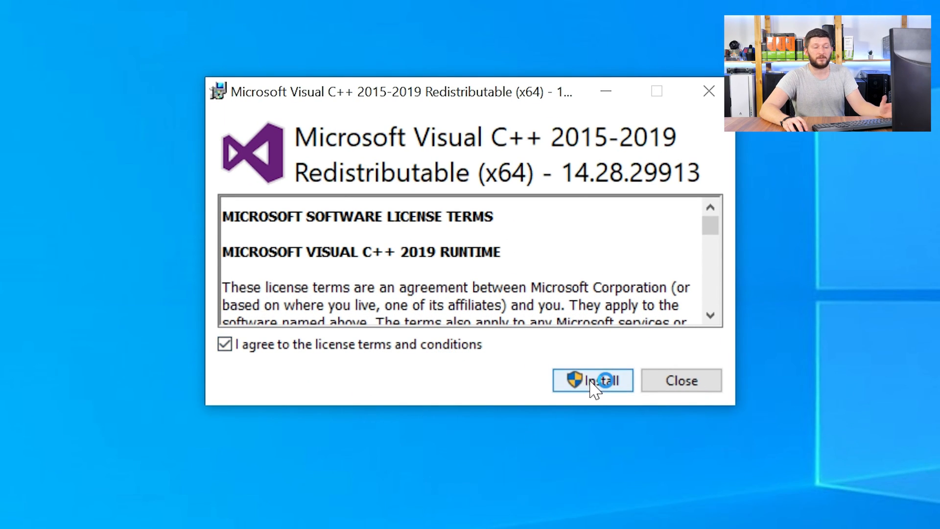
- Install the Visual C++ 2015-2019 Redistributable (x64) and close the successful setup window
left_click(591, 380)
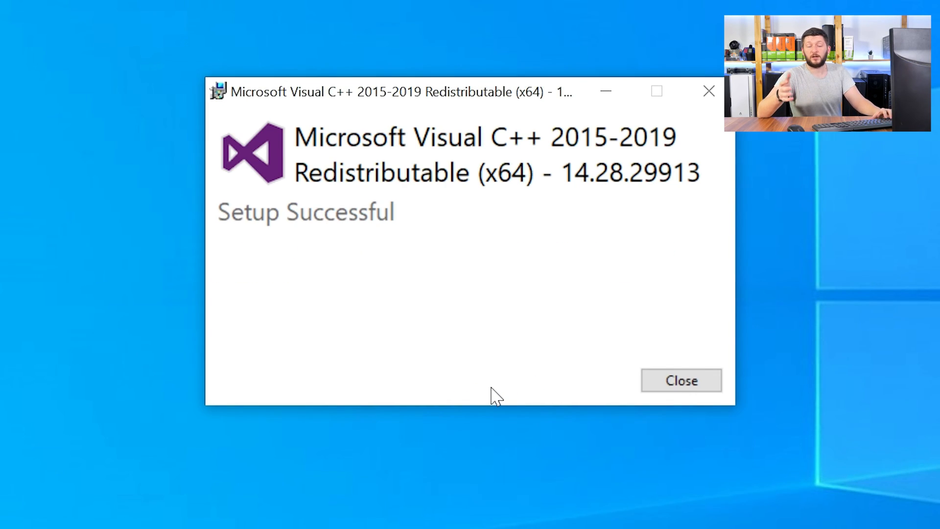
left_click(681, 380)
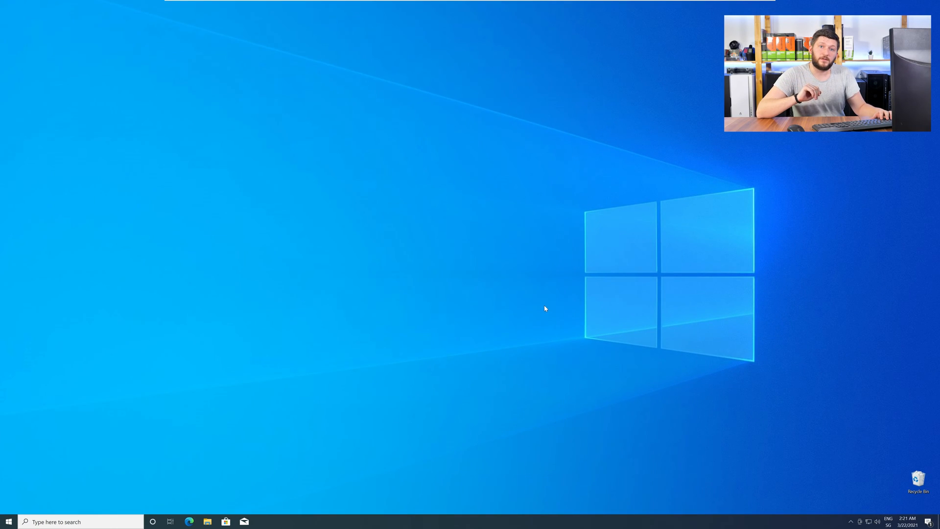
mouse_move(549, 309)
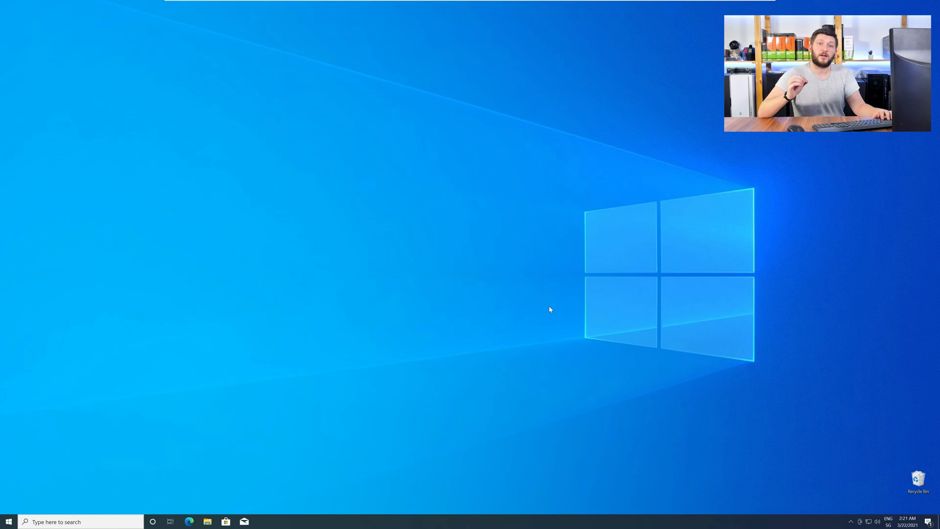